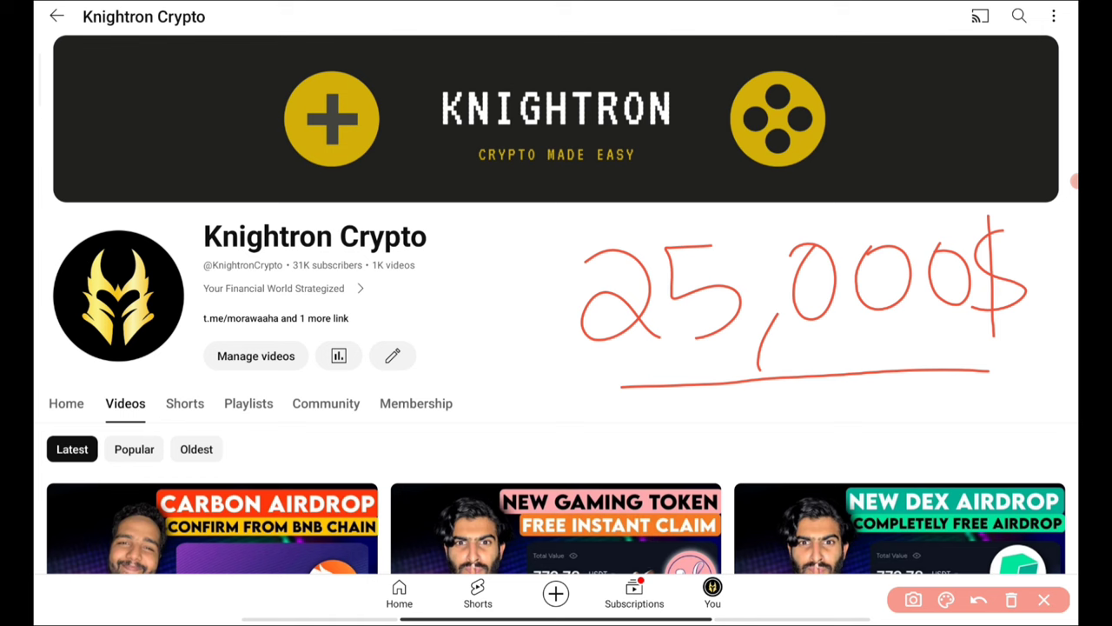
Switch to the Calculator showing 25,000 × 88 = 2,200,000.
left_click(1010, 599)
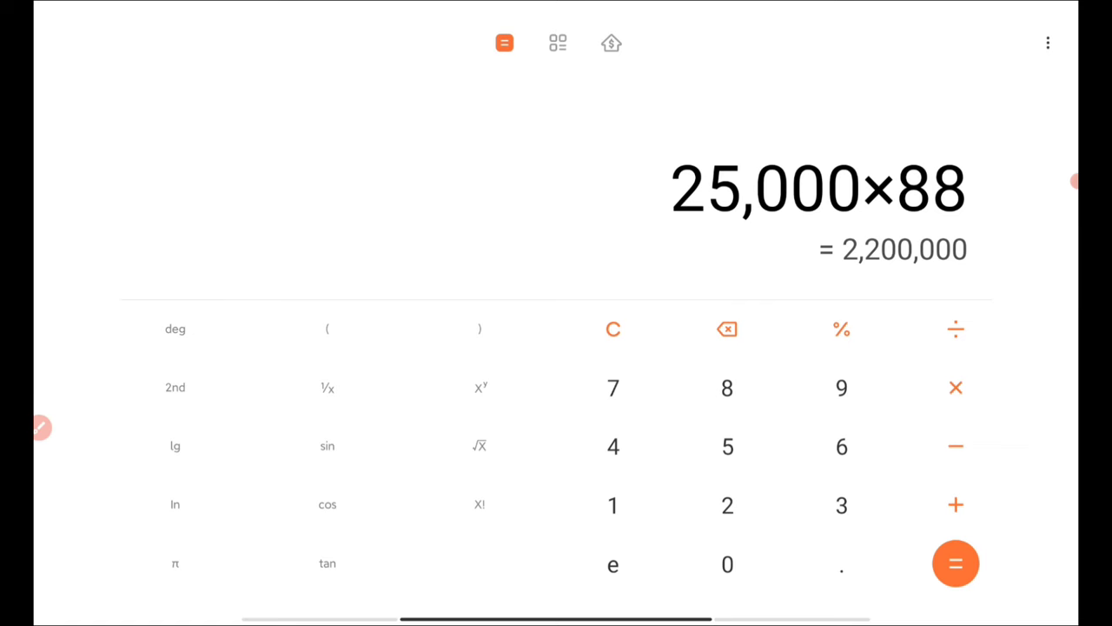
Leave Calculator and return to the Android home screen.
key("Home")
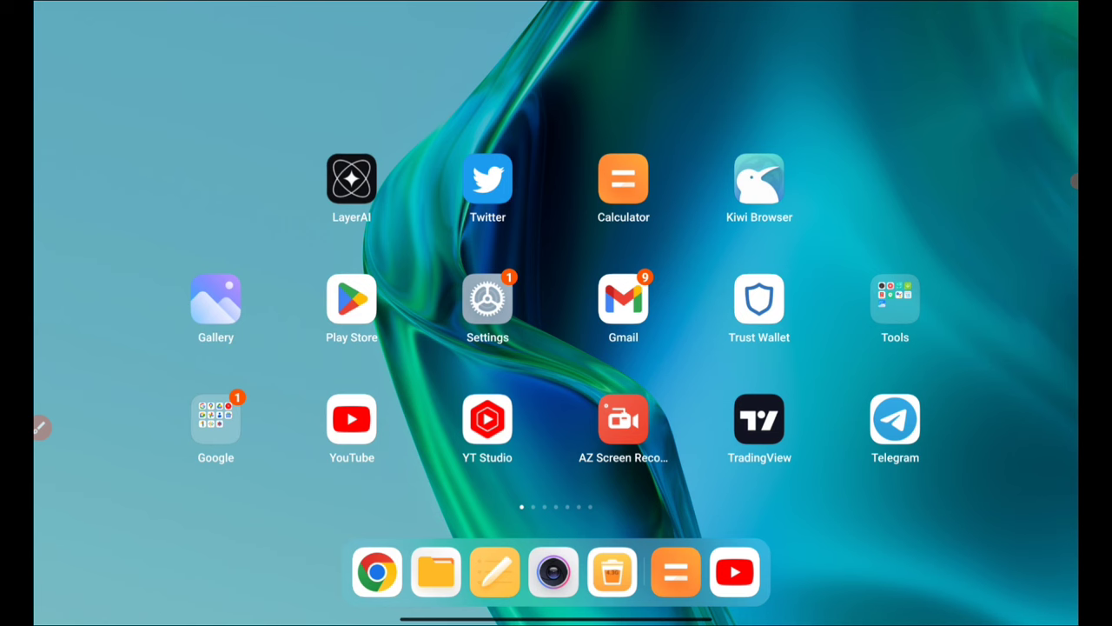
Launch YouTube back onto the Knightron Crypto channel's Videos tab.
left_click(351, 418)
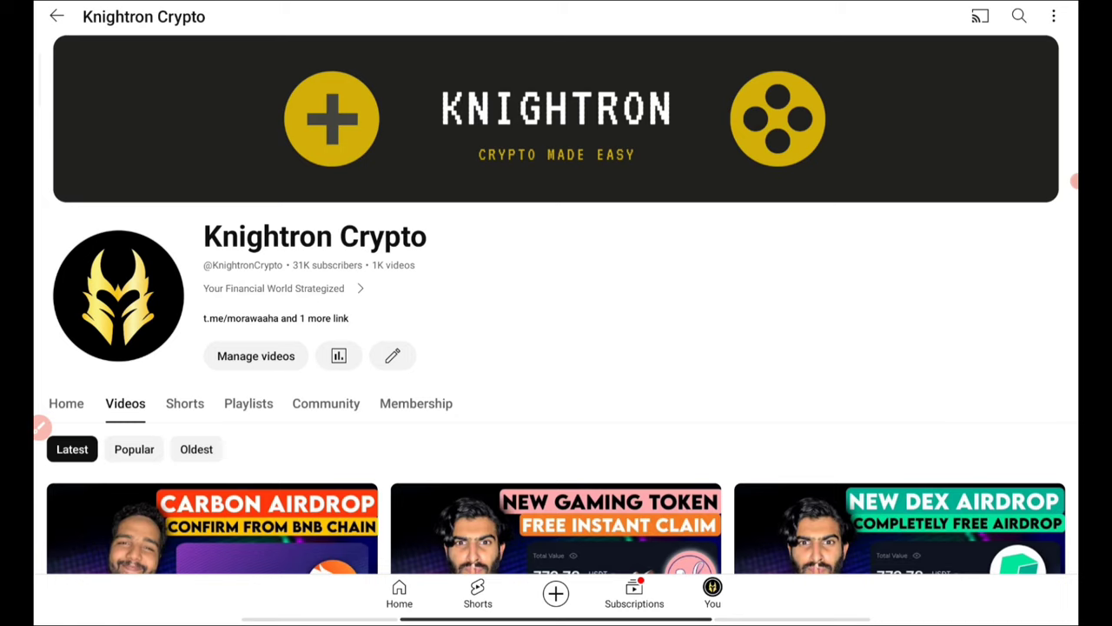
Leave YouTube for the home screen's second page of crypto and finance apps.
scroll("down", 3)
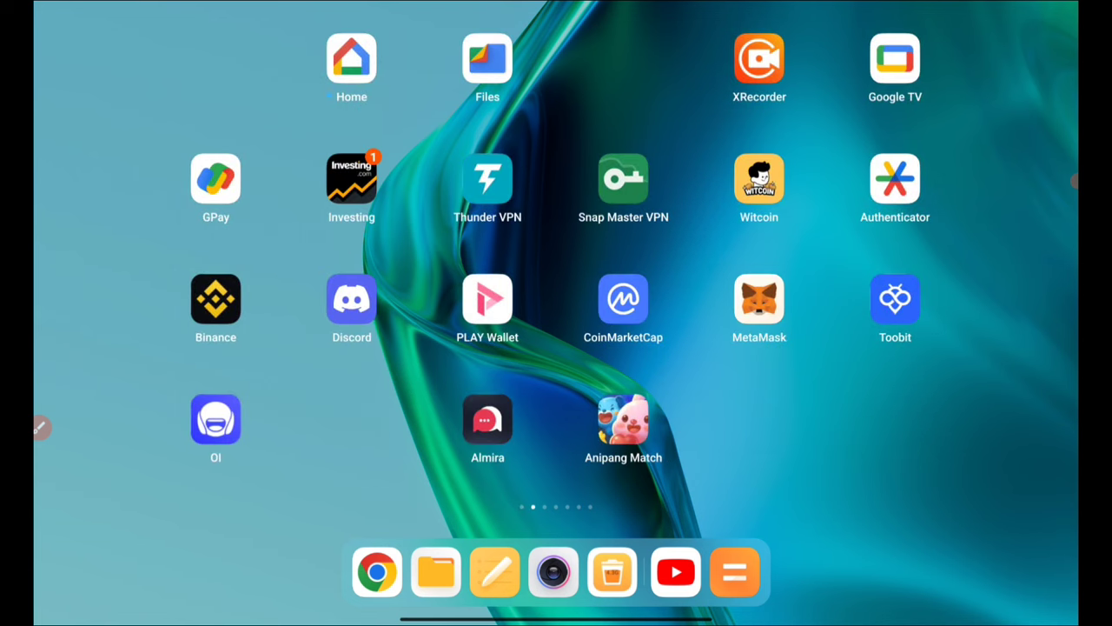
Swipe through the home screen pages to the last one and launch Avive on its Airdrop tab.
scroll("left", 3)
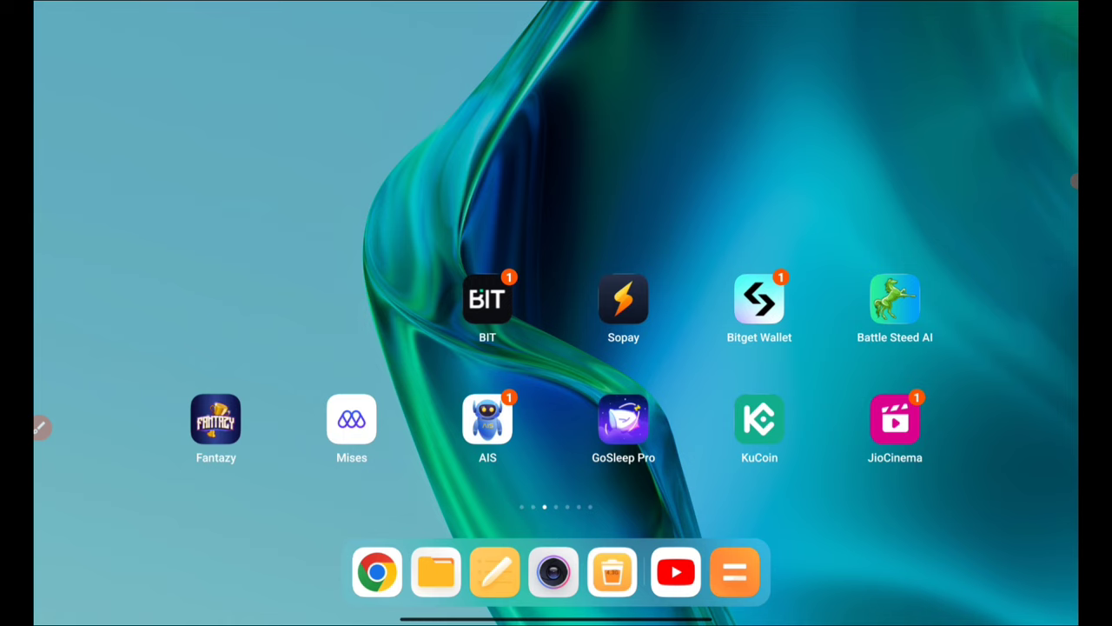
scroll("left", 3)
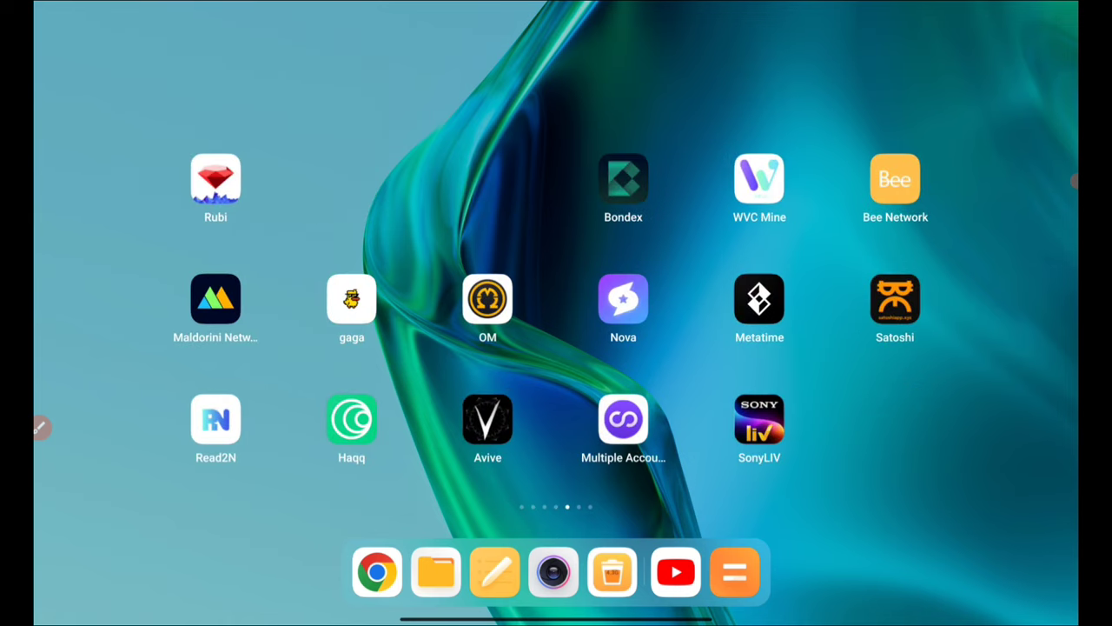
scroll("left", 3)
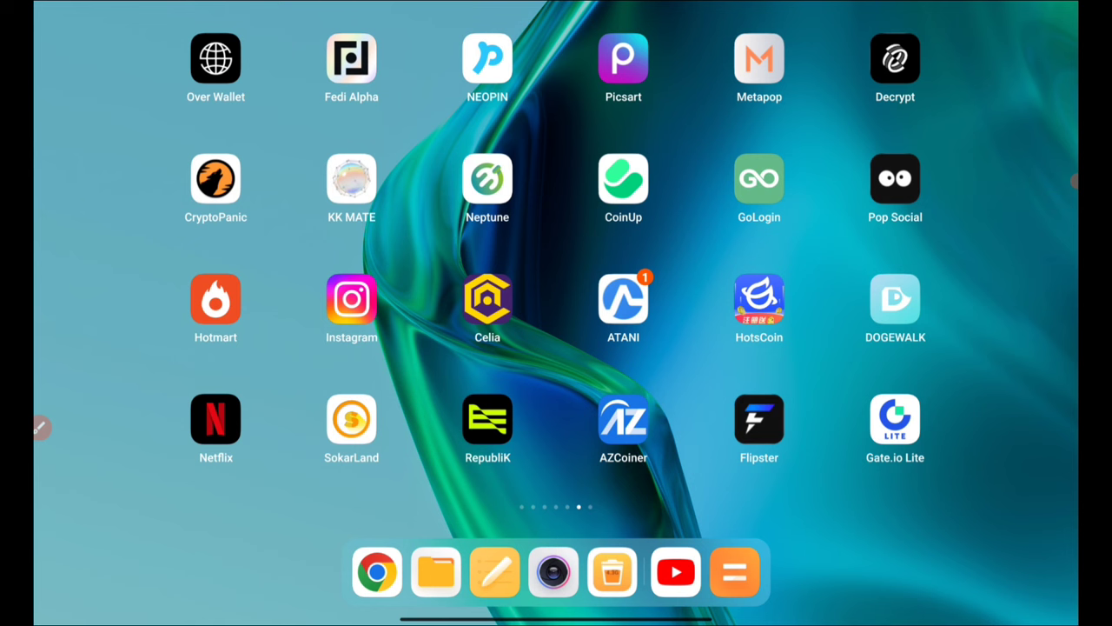
scroll("left", 3)
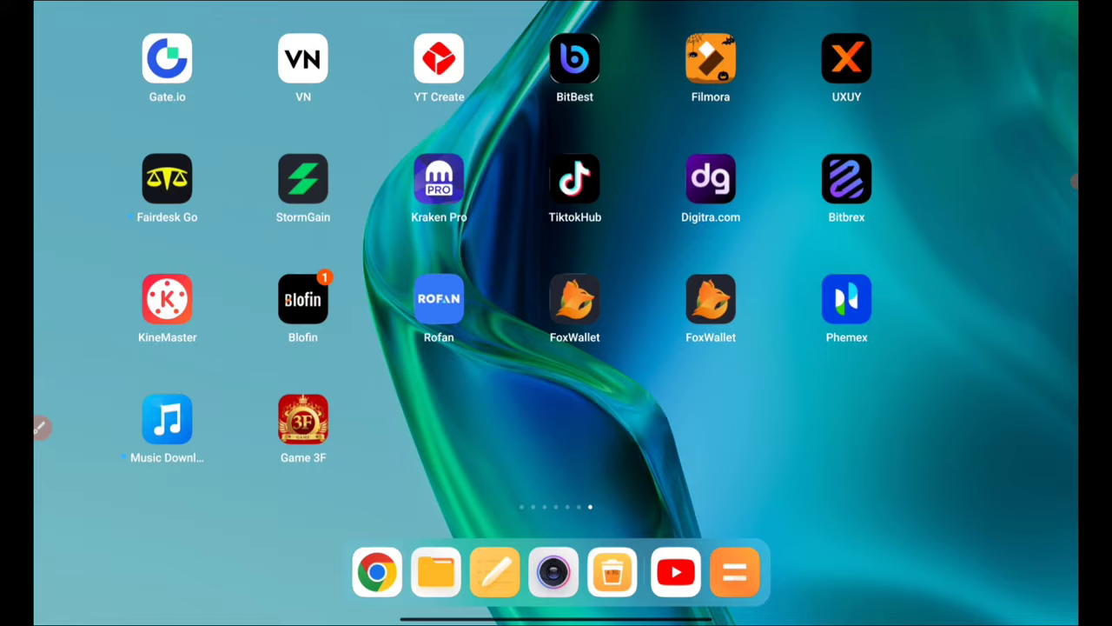
scroll("left", 3)
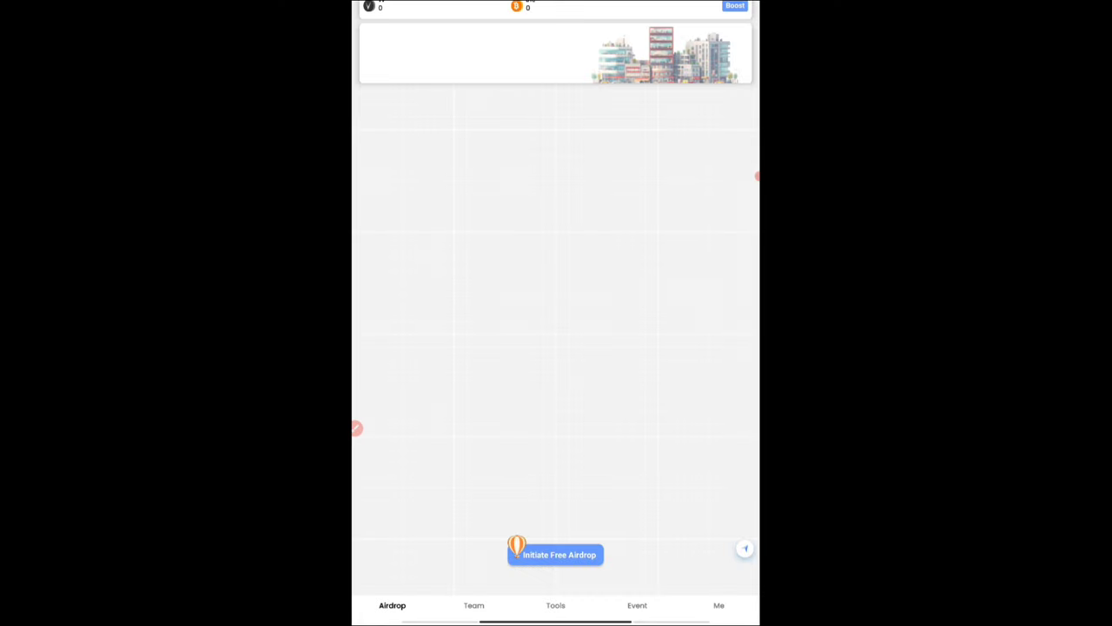
Answer Avive's location access request and go back to the home screen.
left_click(555, 555)
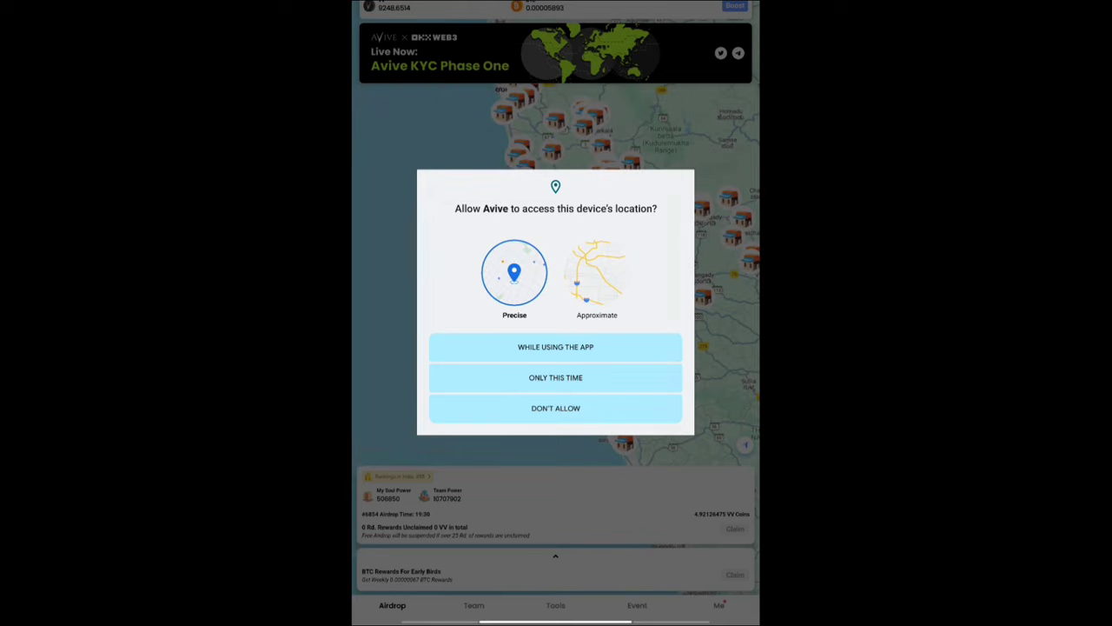
left_click(555, 347)
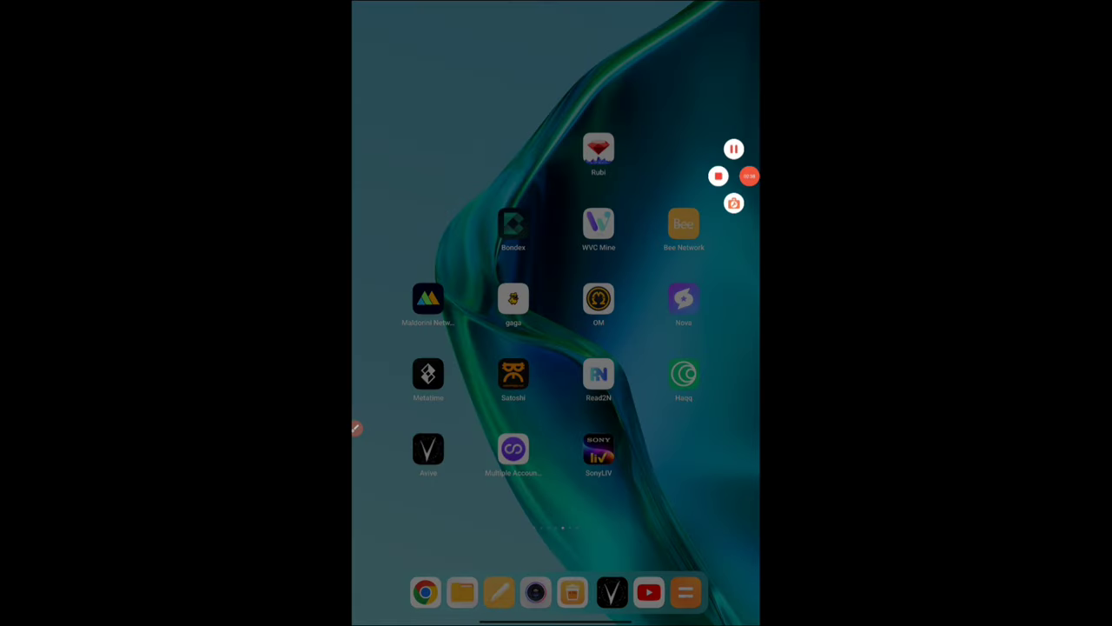
Launch Twitter and view Avive World's Testnet announcement tweet.
left_click(428, 448)
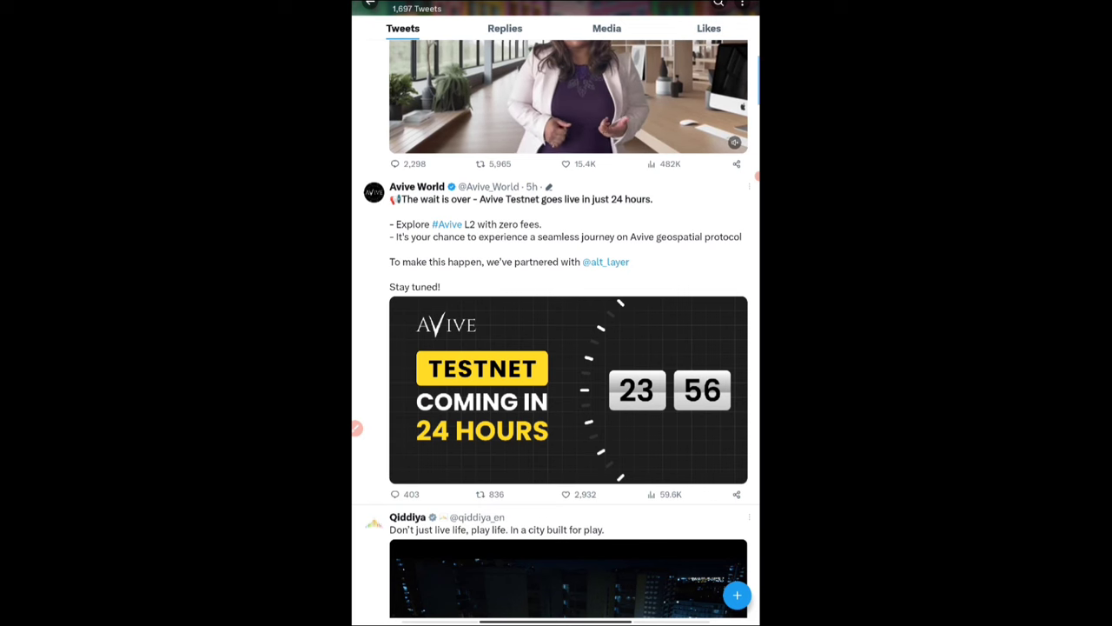
left_click(521, 236)
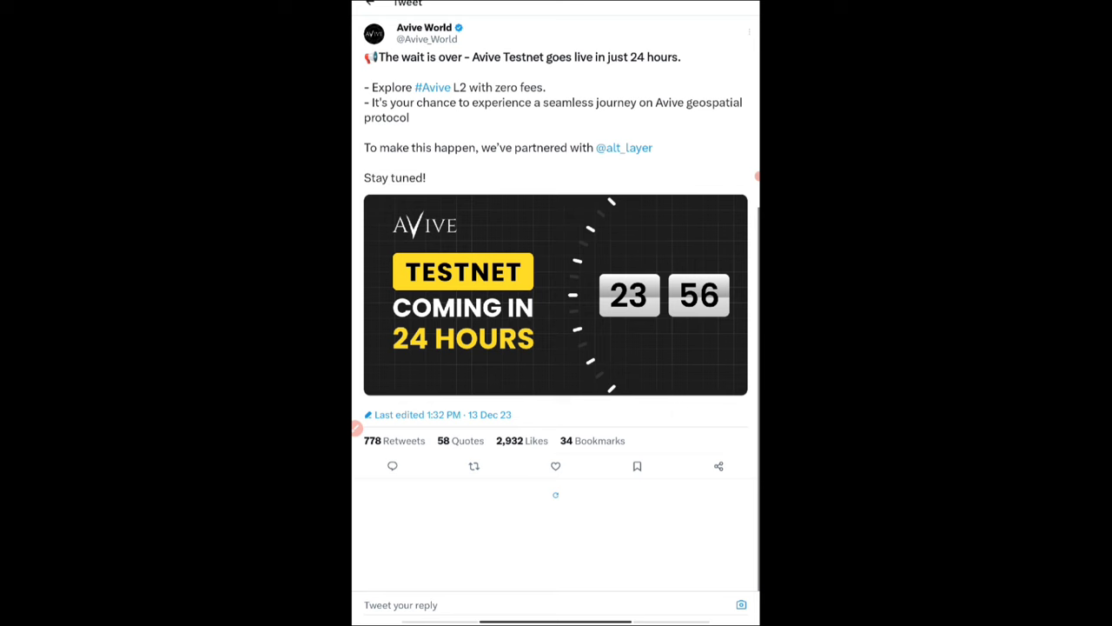
left_click(624, 147)
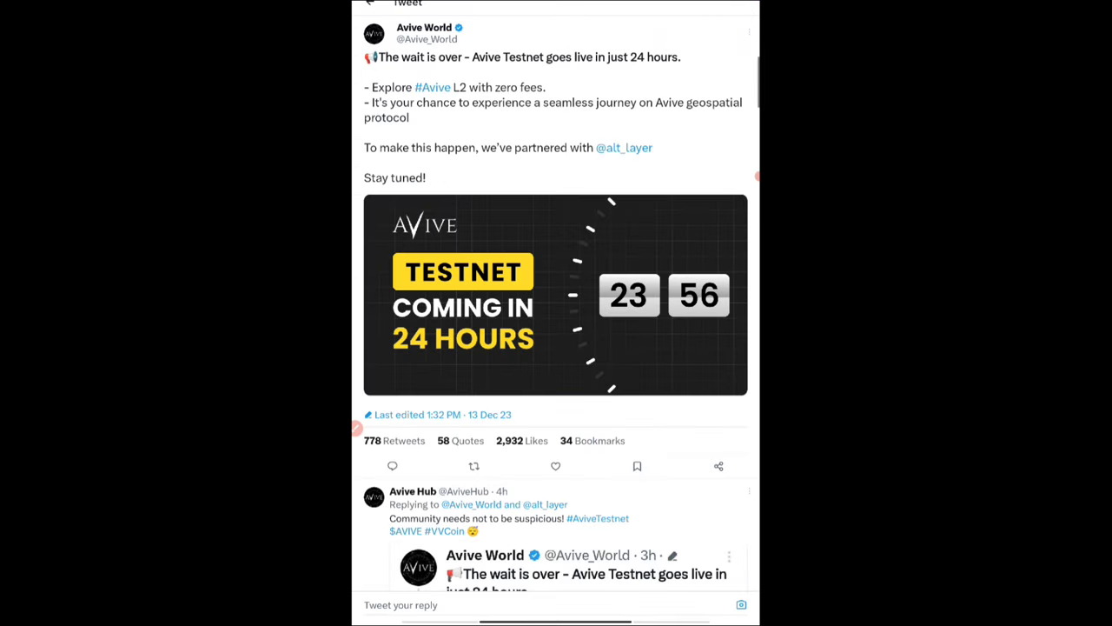
Scroll Avive World's posts to the KYC Phase One tweet and follow its link.
scroll("down", 3)
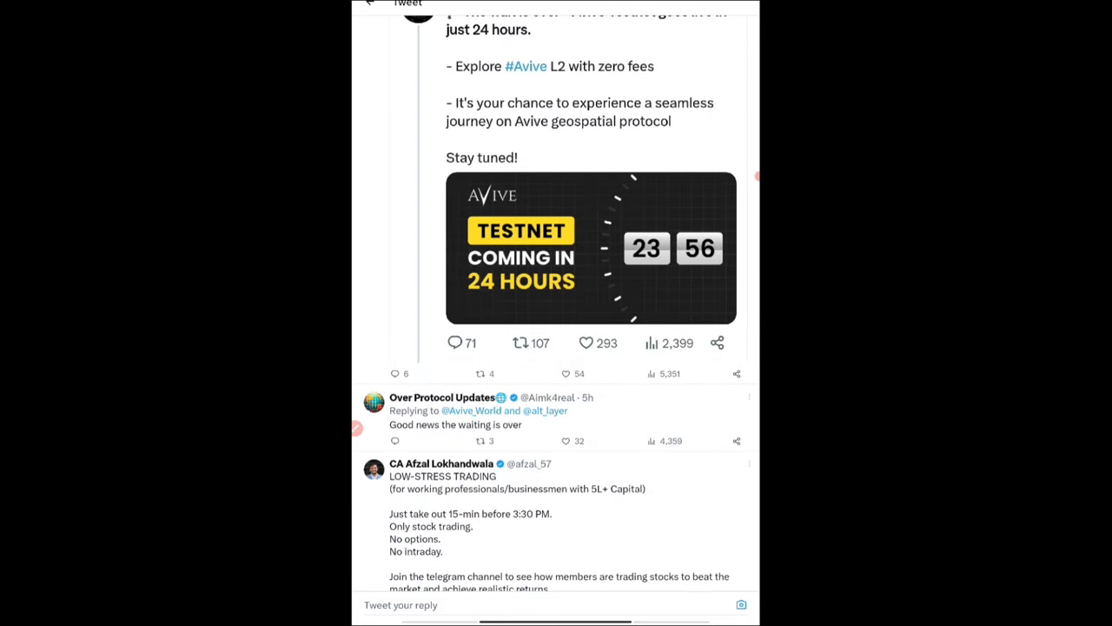
scroll("down", 3)
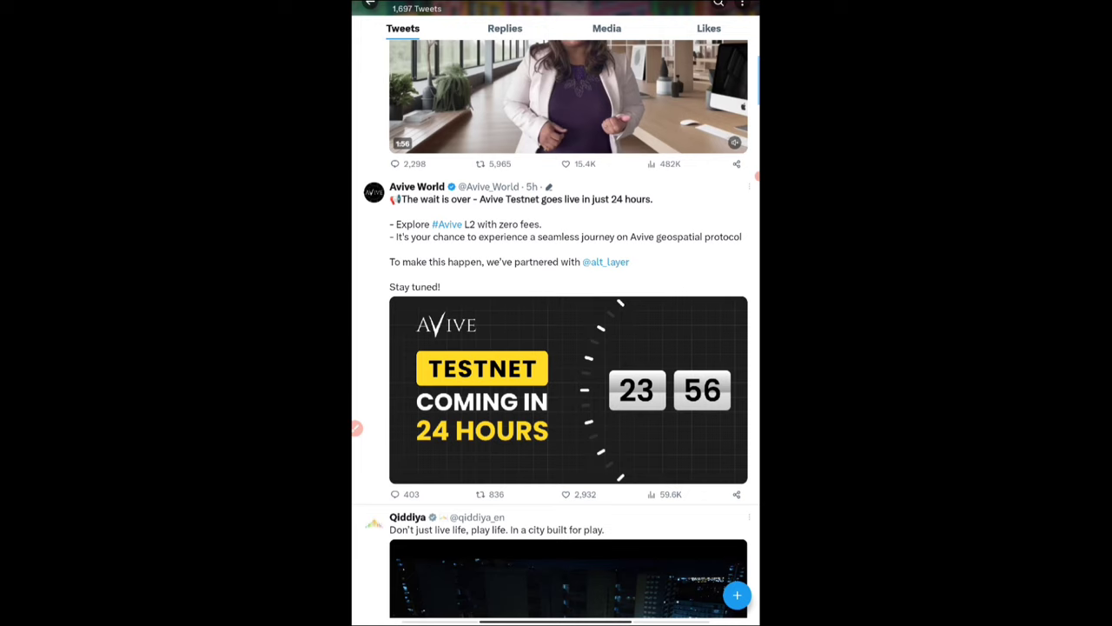
scroll("down", 3)
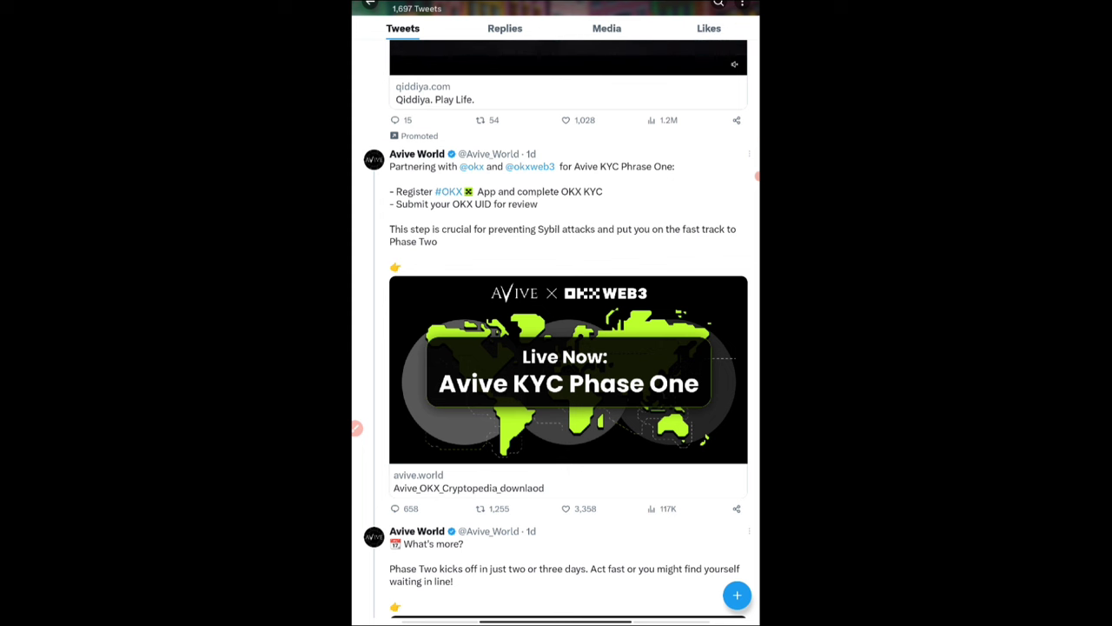
key("home")
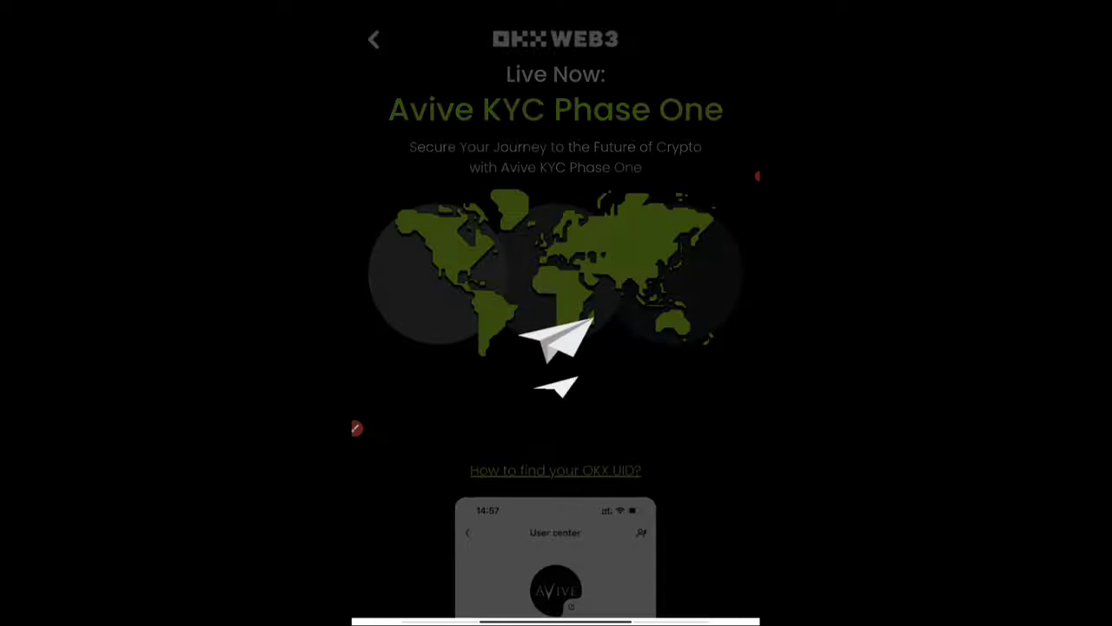
Scroll the KYC Phase One page past the OKX download step to the UID field, then go Home.
scroll("down", 3)
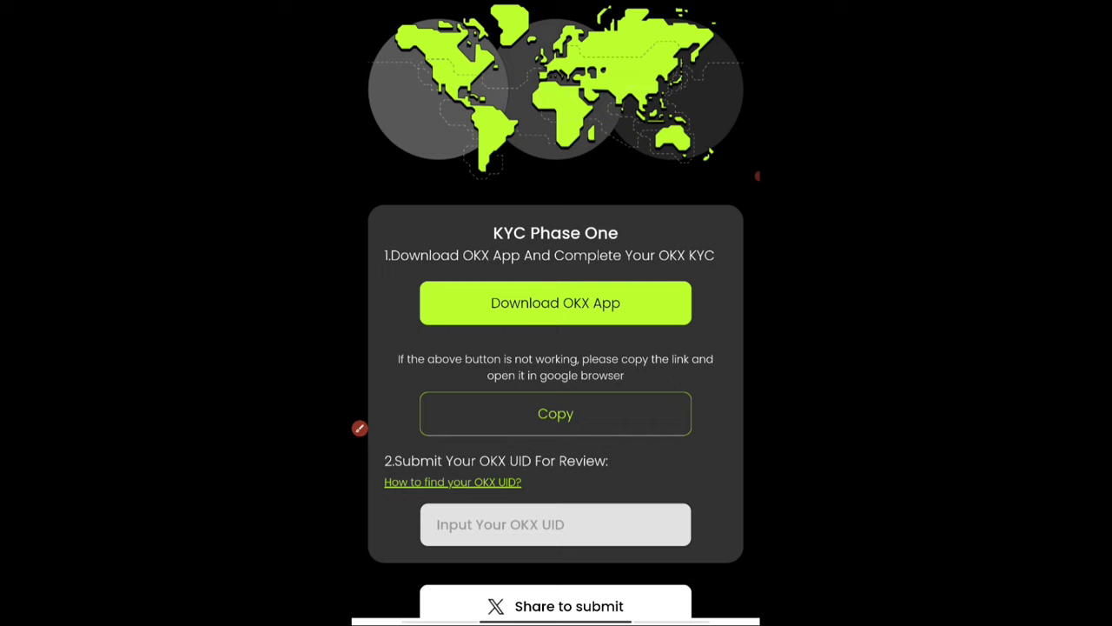
scroll("down", 3)
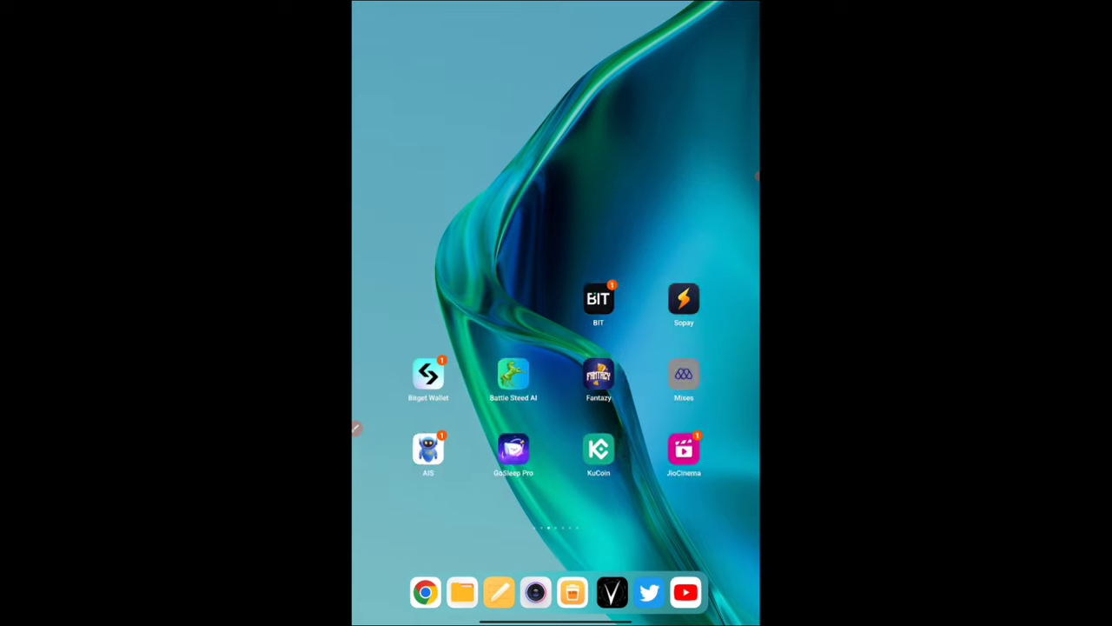
Swipe across home screen pages and launch OKX Wallet on Wallet A with $0 balance.
scroll("left", 3)
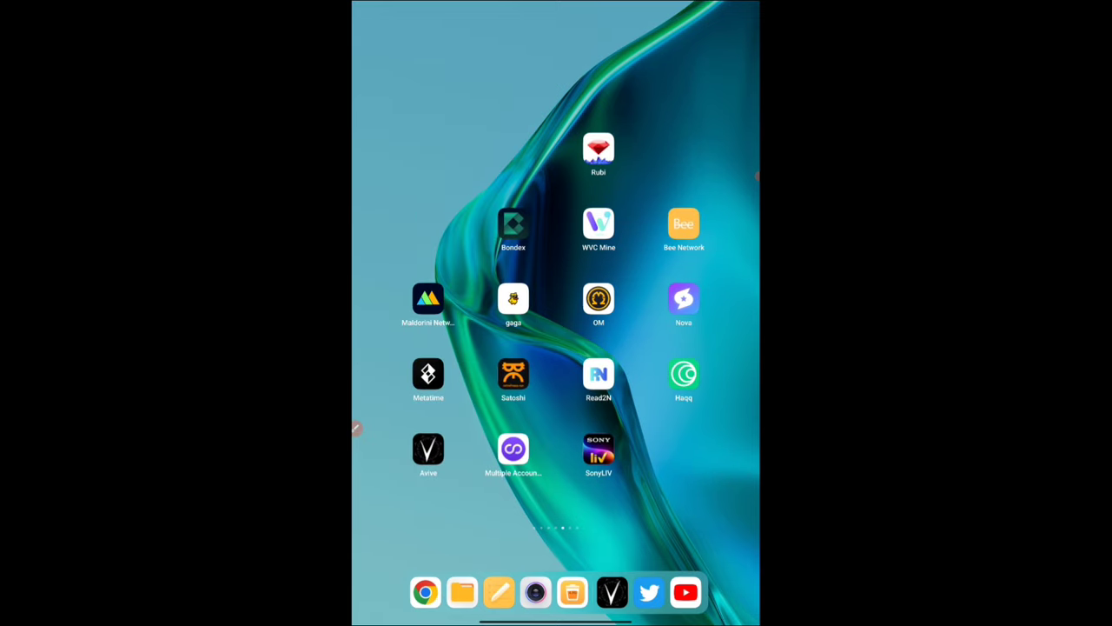
scroll("left", 3)
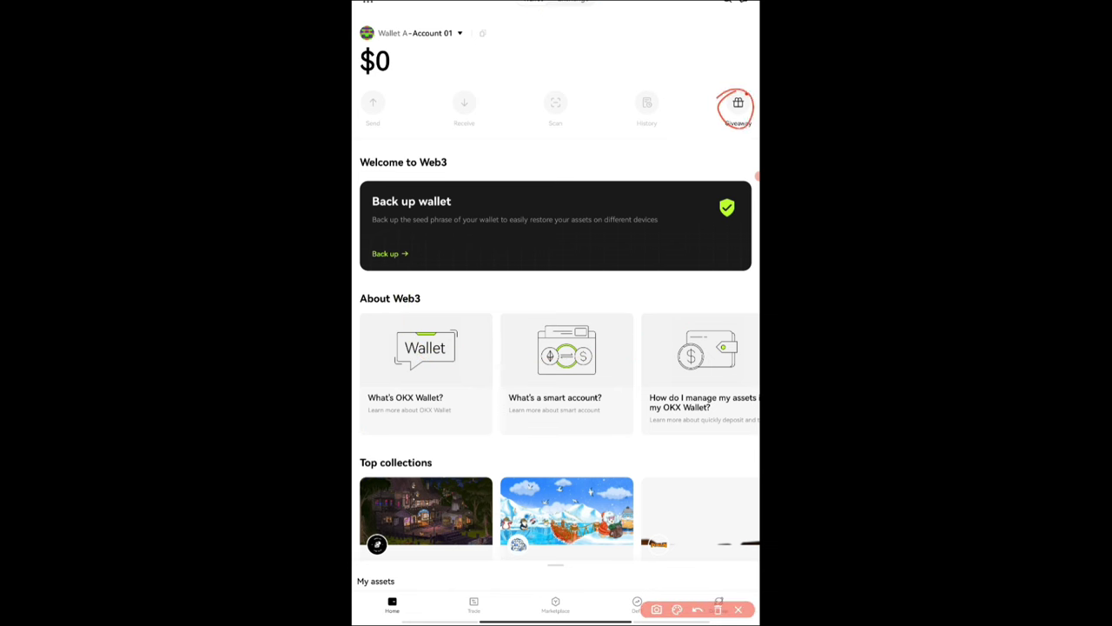
Browse the Web3 Giveaway listings and confirm the redirect to the third-party OKX site.
left_click(737, 103)
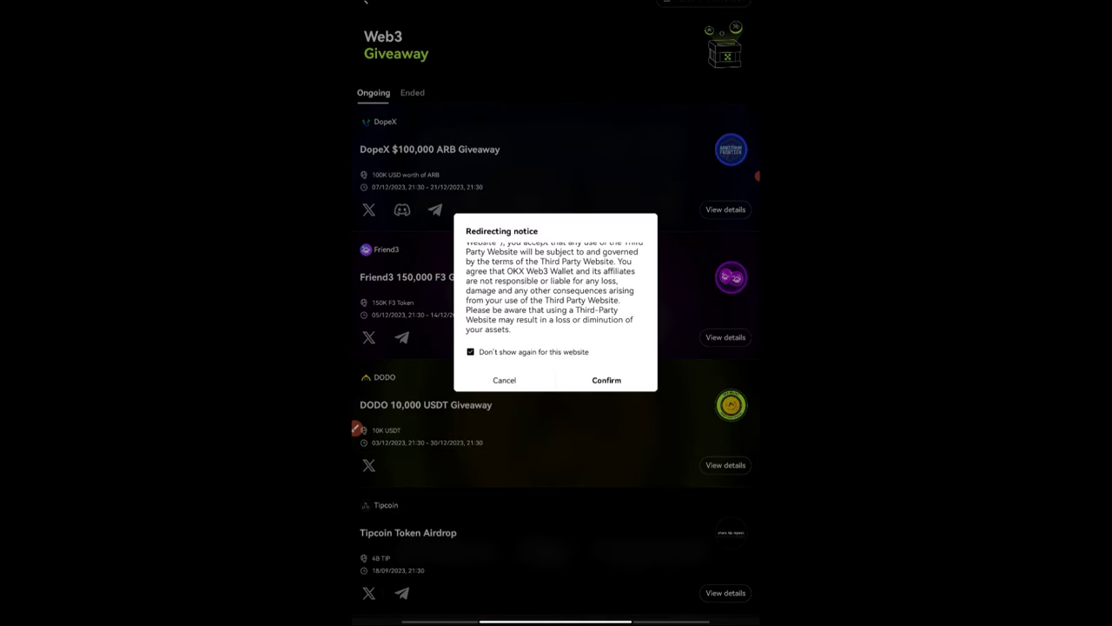
left_click(504, 380)
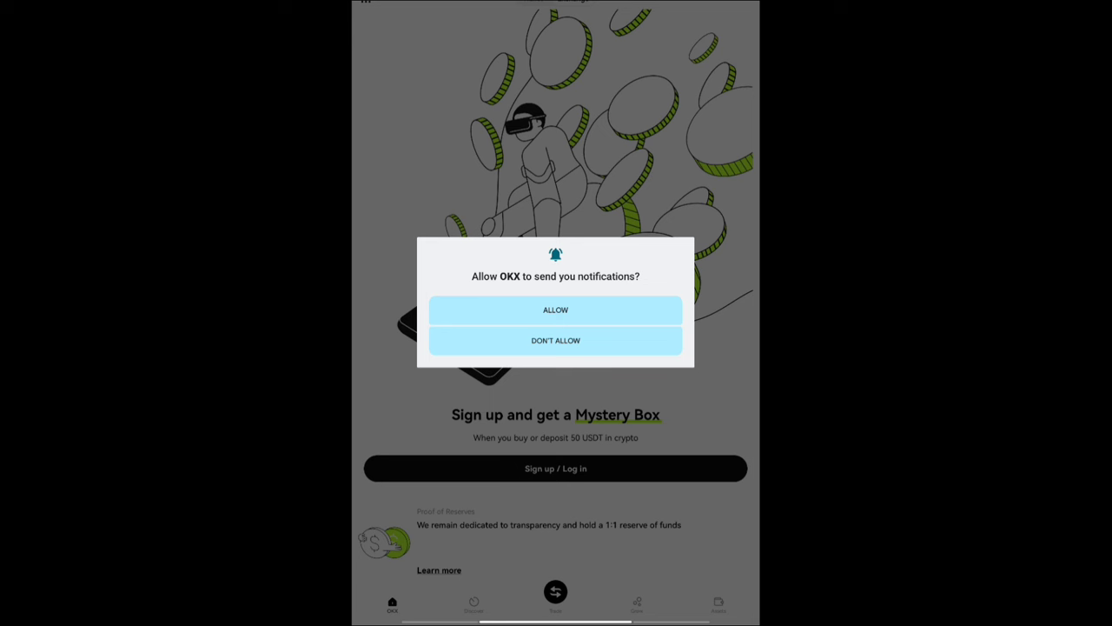
Dismiss OKX's notification prompt and sign in to reach the home feed with crypto prices.
left_click(556, 340)
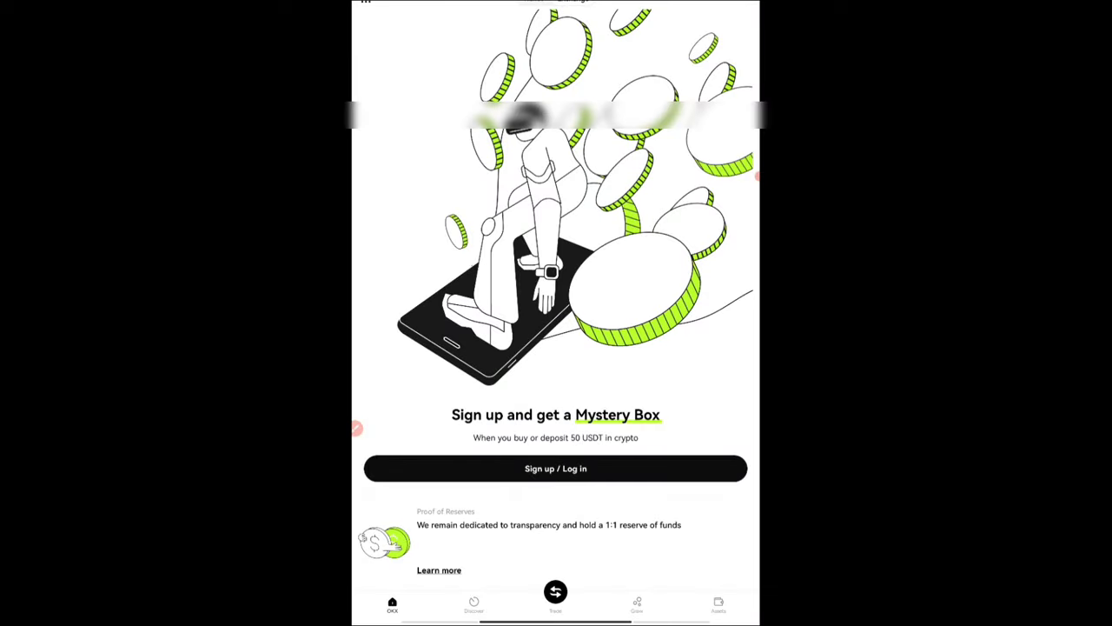
left_click(555, 469)
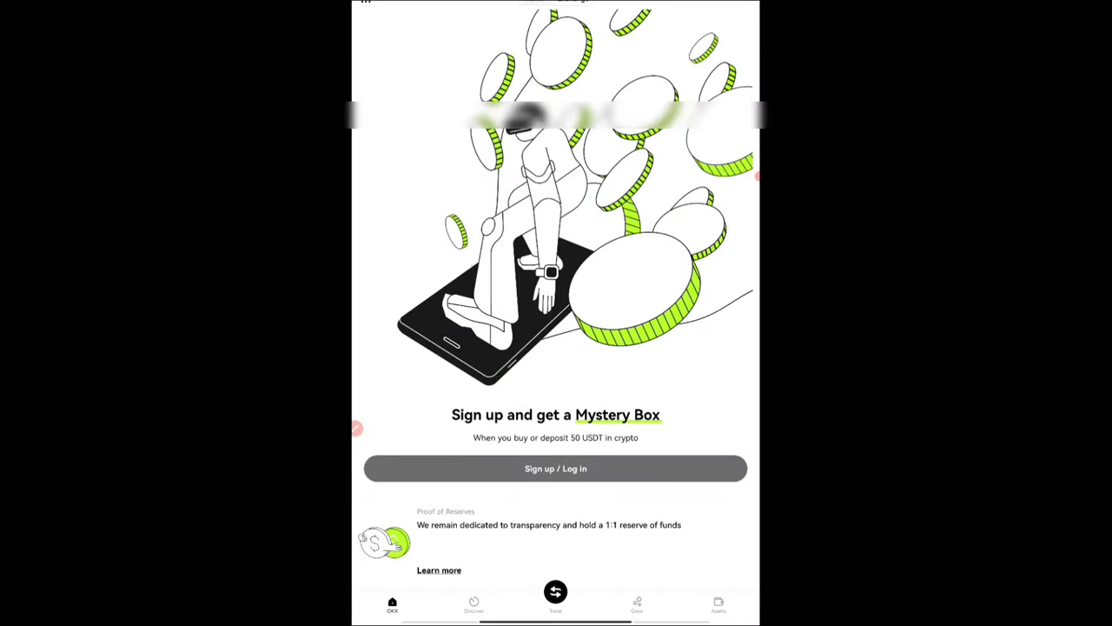
left_click(556, 469)
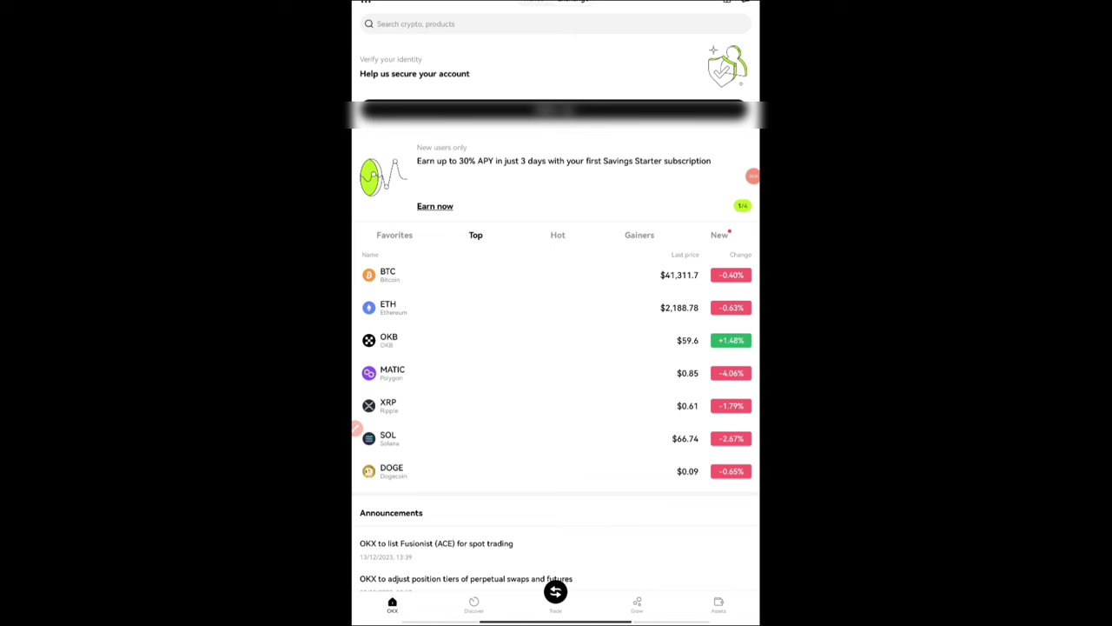
Swipe open the OKX profile menu showing unverified status and service shortcuts.
left_click_drag(530, 382, 639, 308)
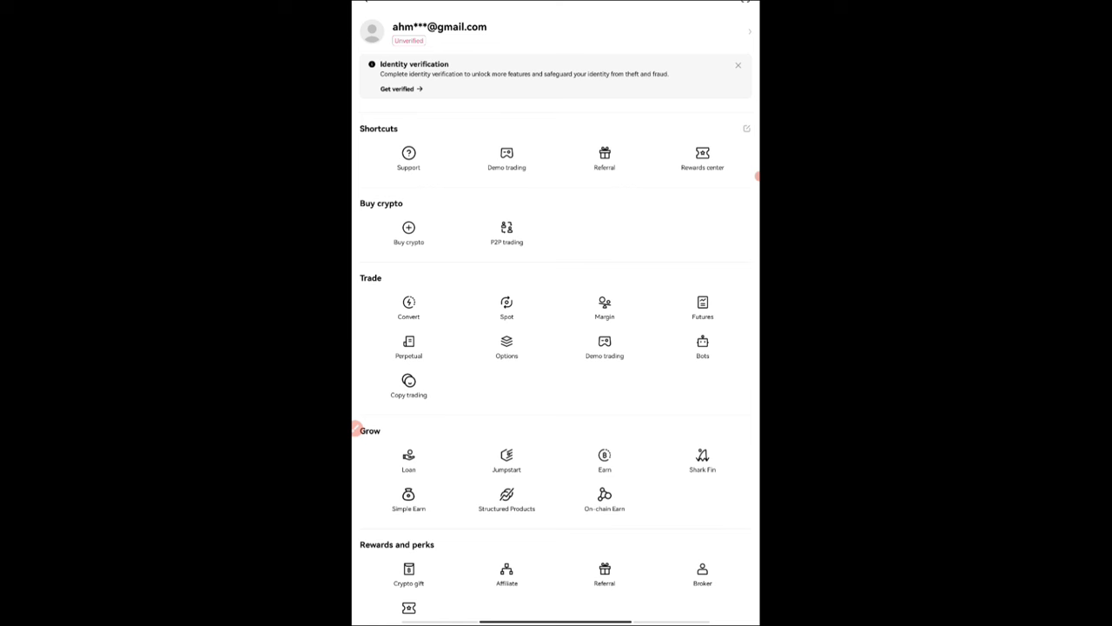
Start OKX identity verification via Get verified and Verify now.
left_click(401, 89)
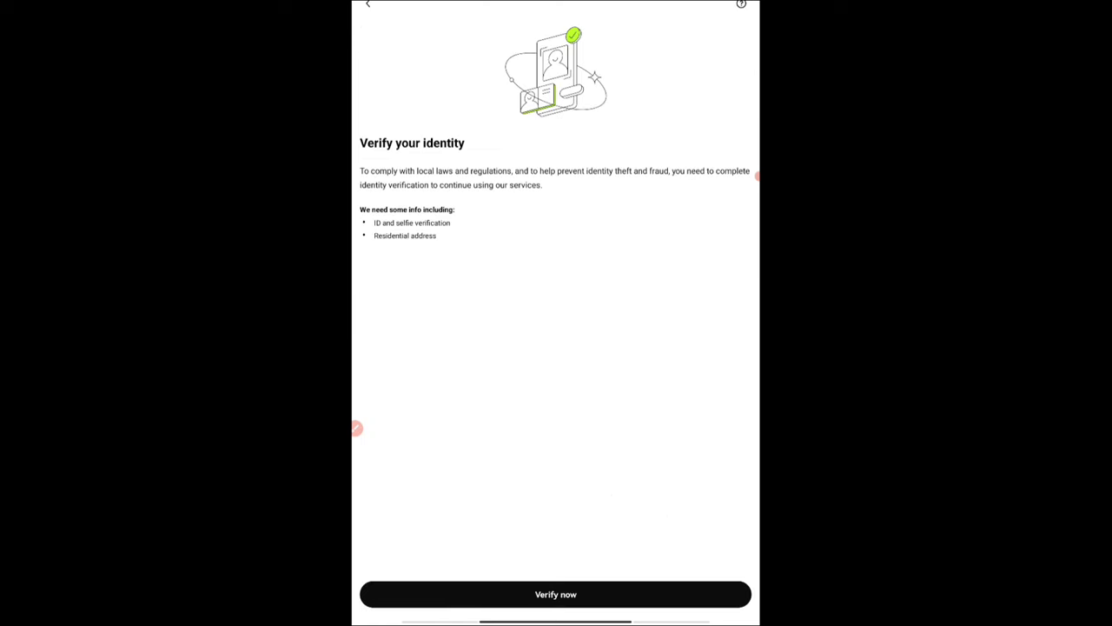
left_click(367, 5)
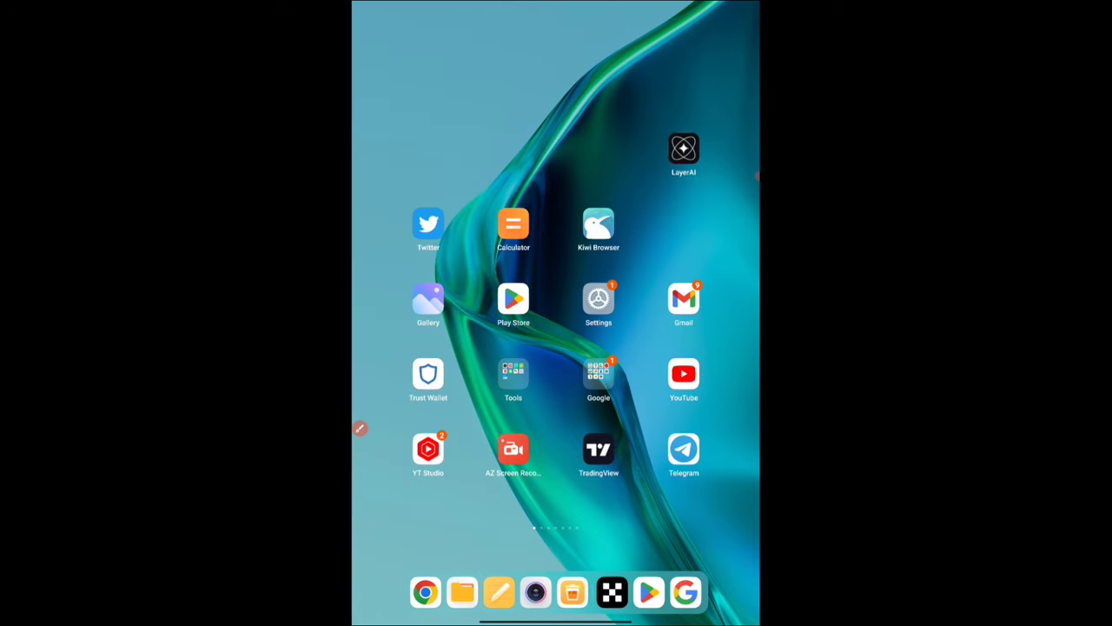
Launch Avive from the home screen pages, landing on its KYC Phase One form.
scroll("left", 3)
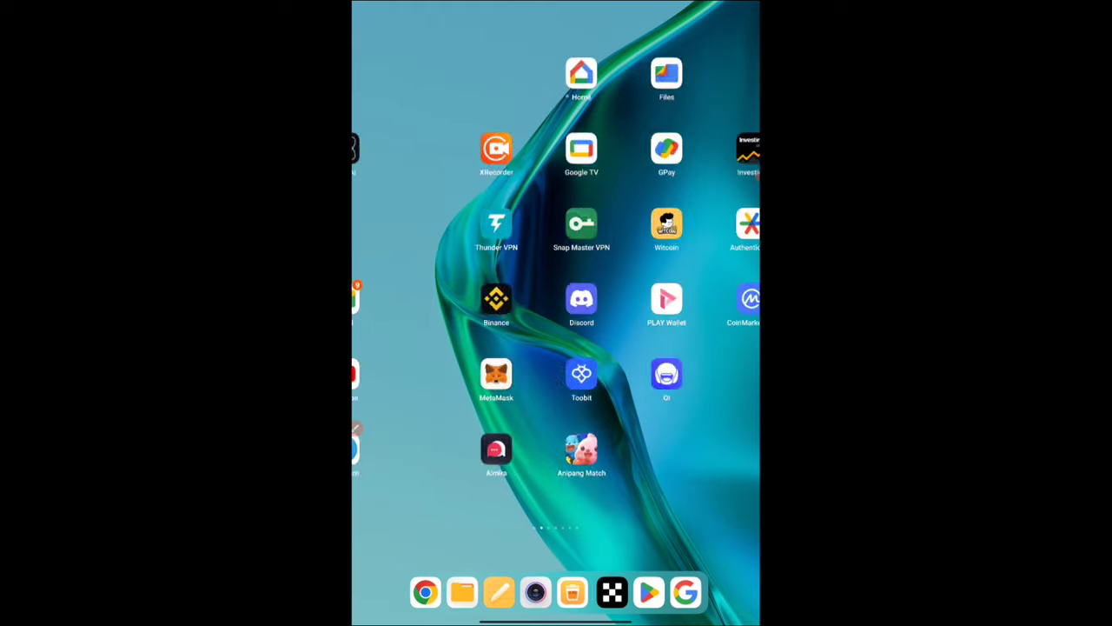
scroll("left", 3)
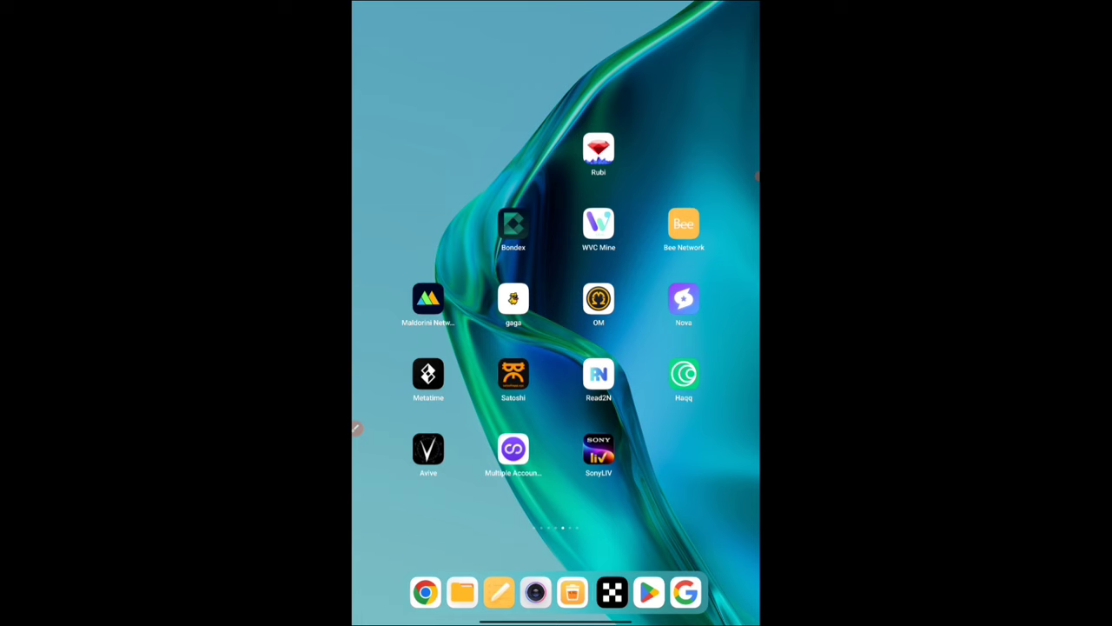
left_click(428, 450)
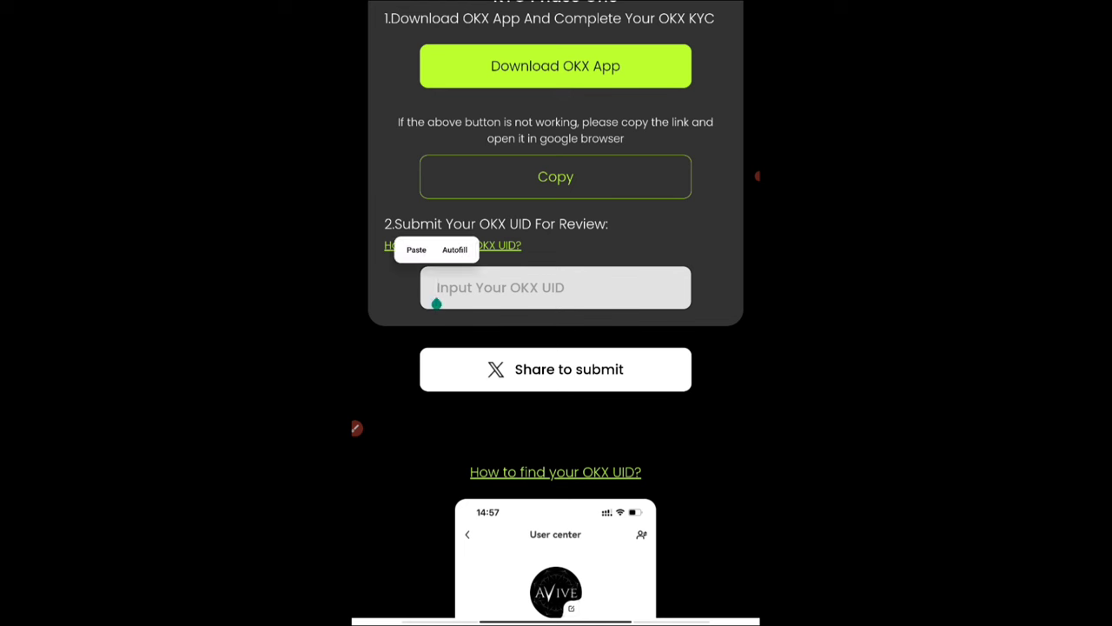
Paste the copied OKX UID into Avive's KYC Phase One UID field.
left_click(416, 249)
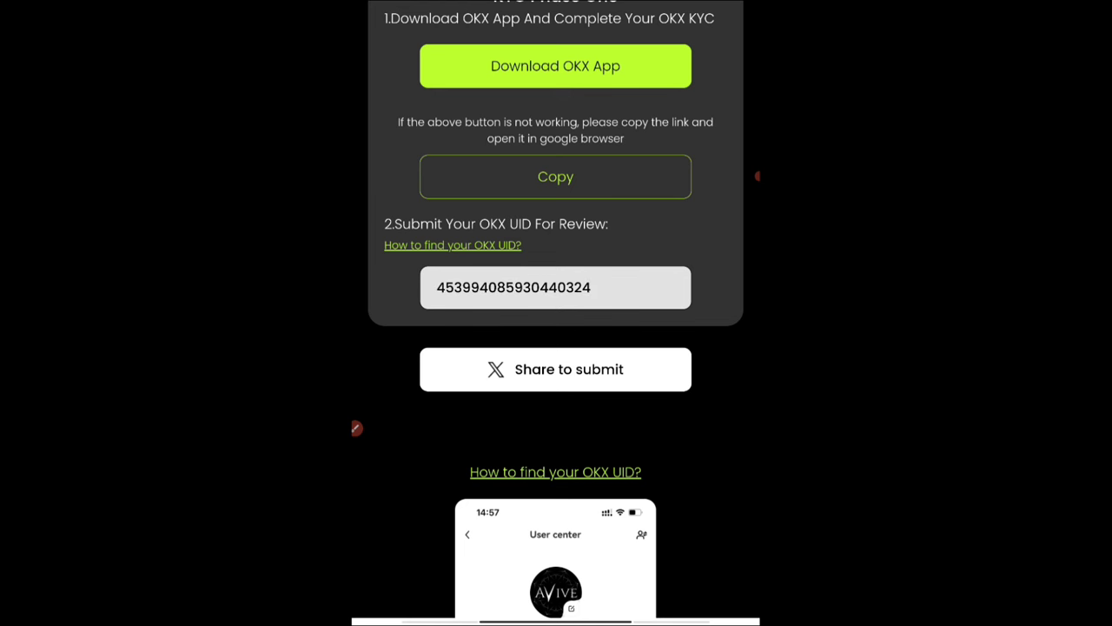
left_click(555, 368)
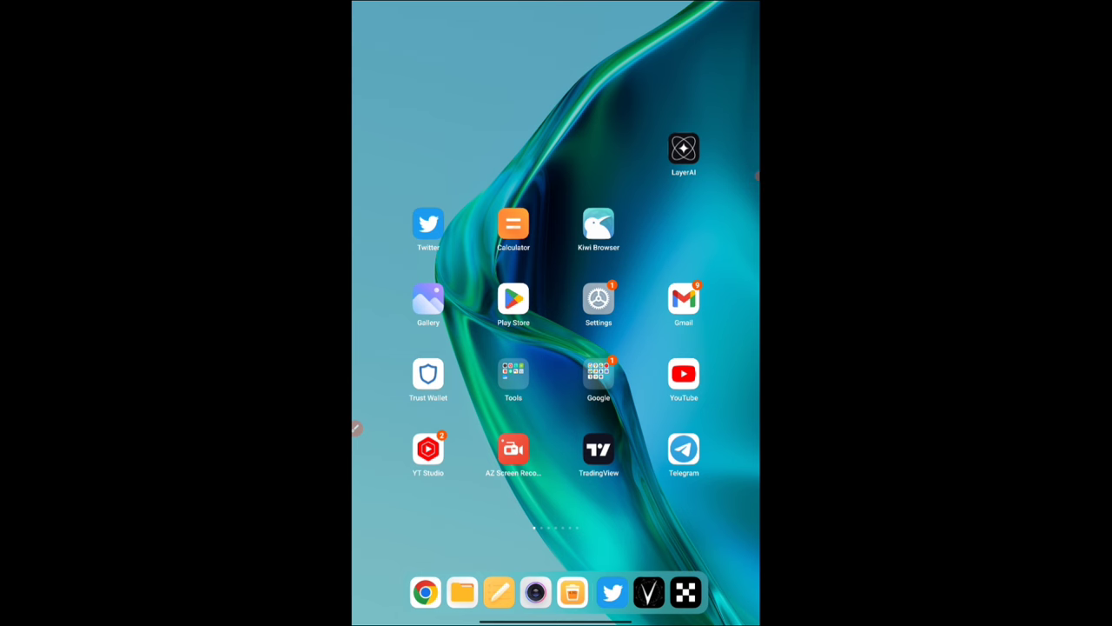
left_click(427, 224)
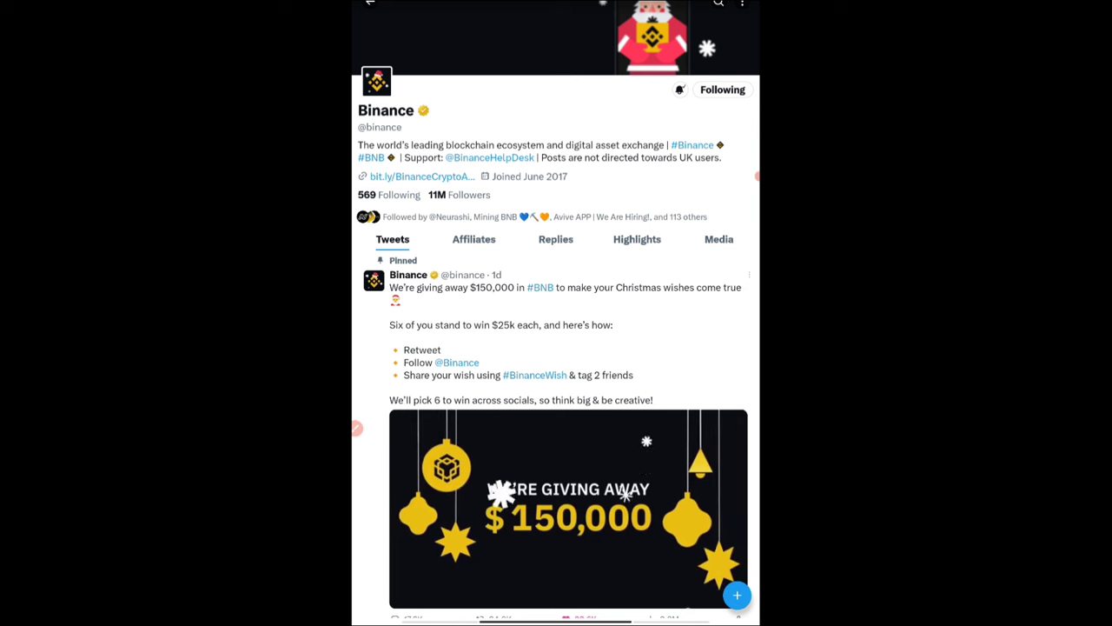
Browse Binance's pinned $150,000 giveaway tweet and its #BinanceWish replies.
scroll("down", 3)
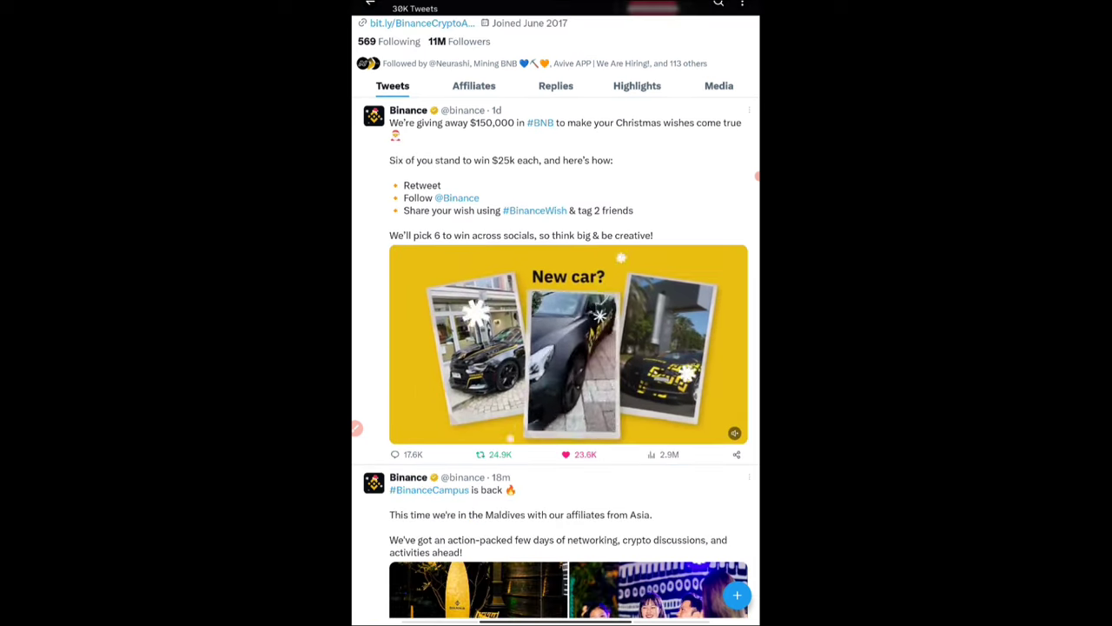
left_click(565, 160)
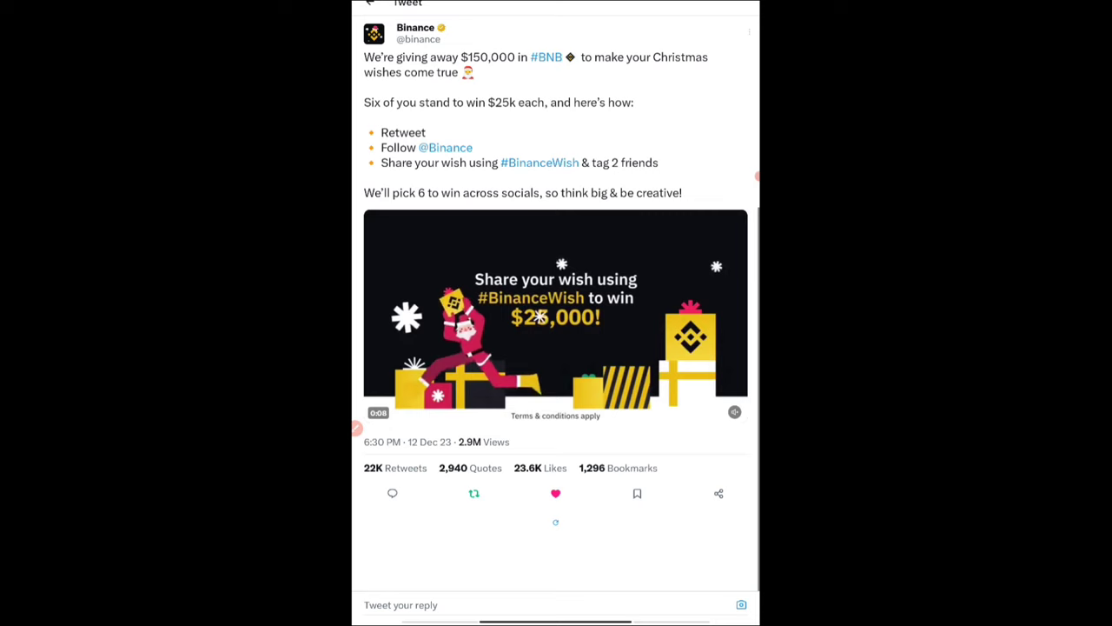
scroll("down", 3)
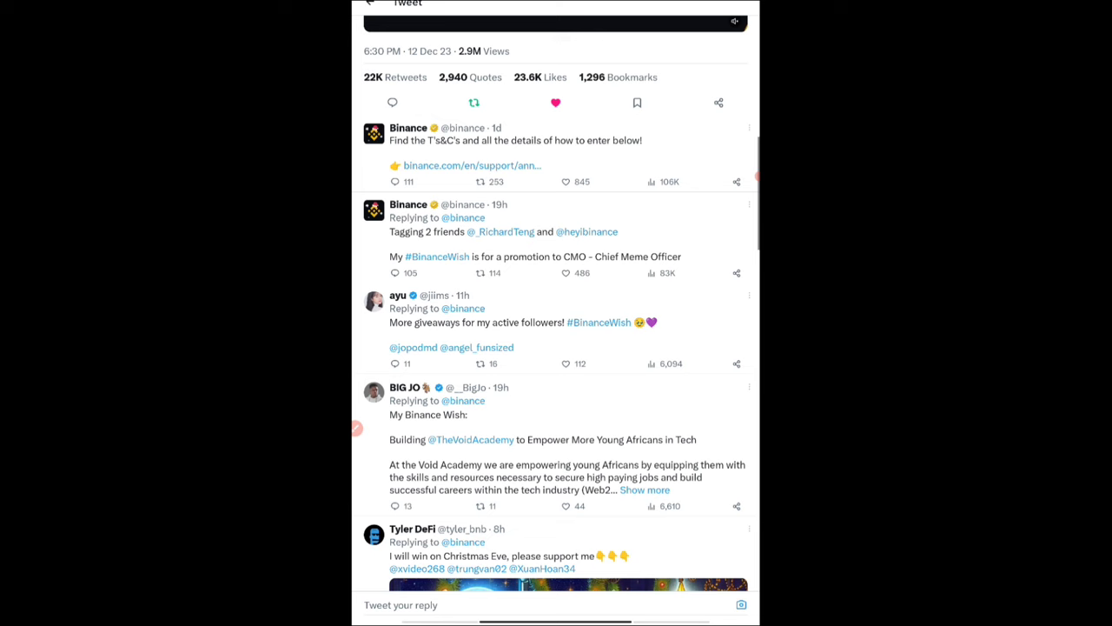
scroll("up", 3)
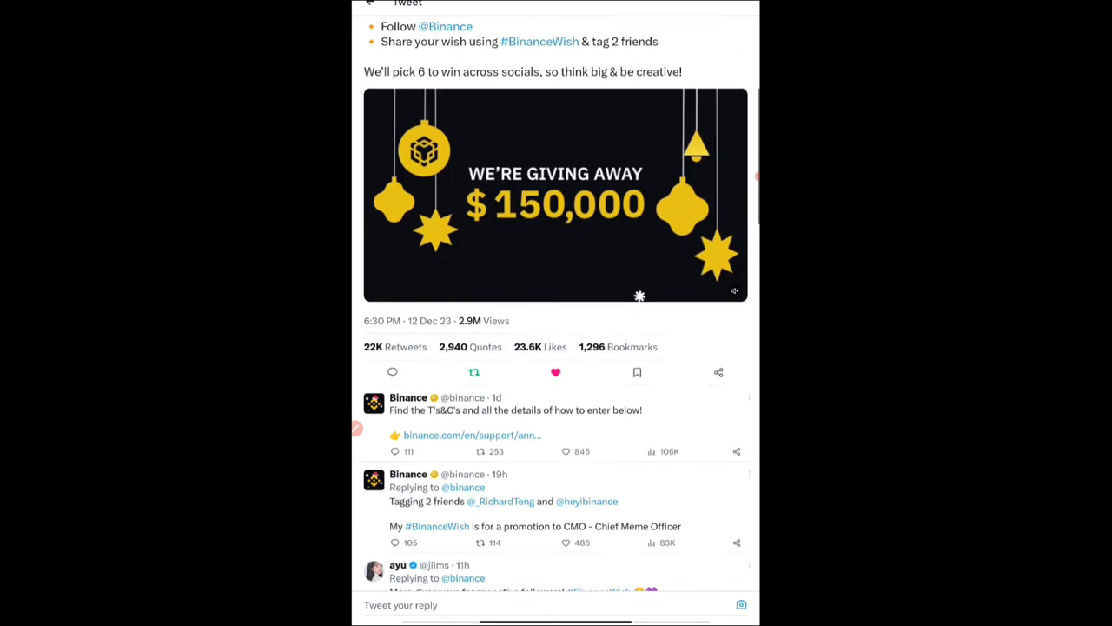
scroll("down", 3)
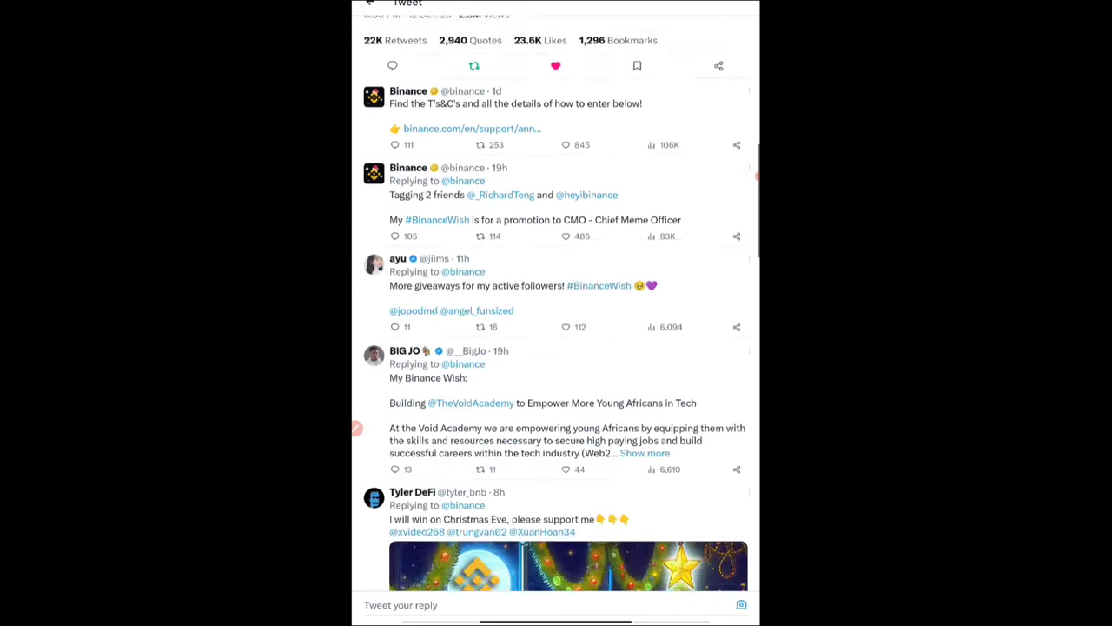
scroll("down", 3)
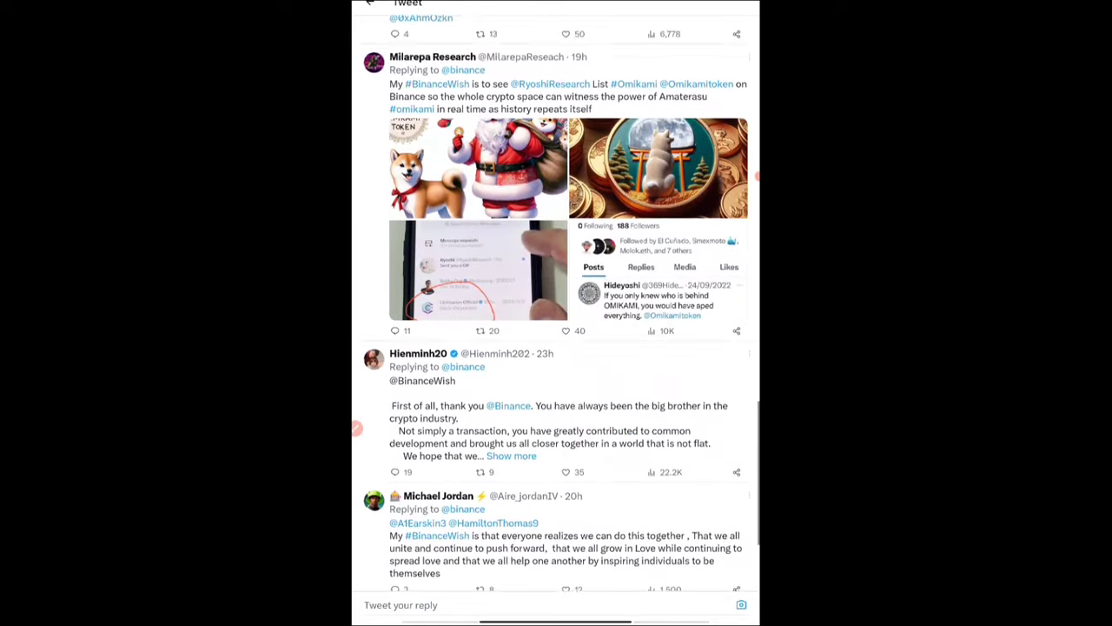
scroll("up", 3)
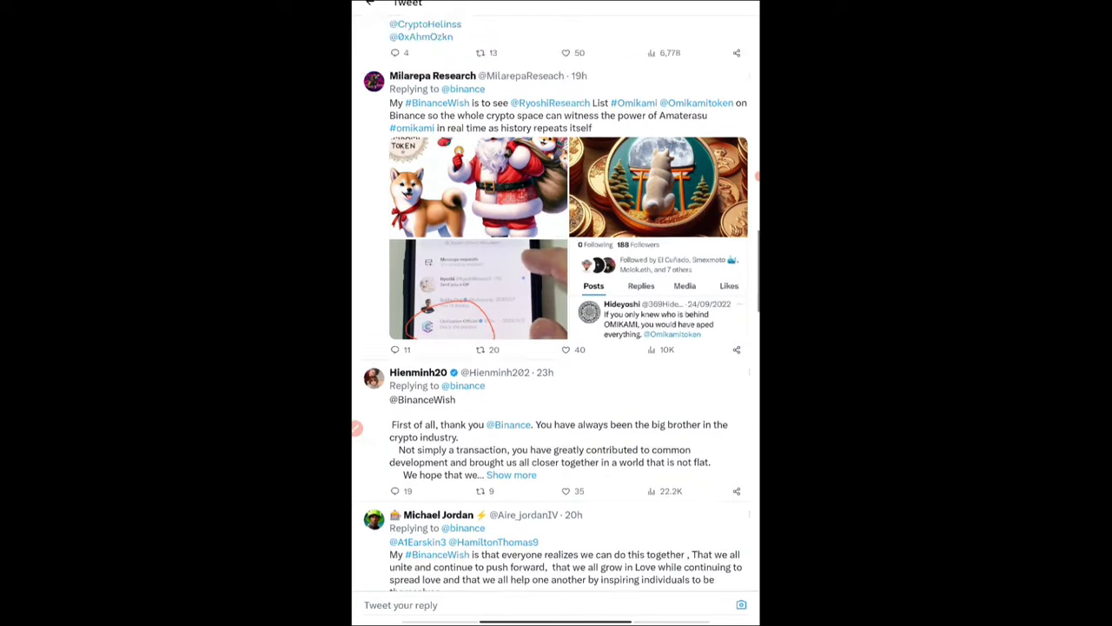
scroll("up", 3)
type("#")
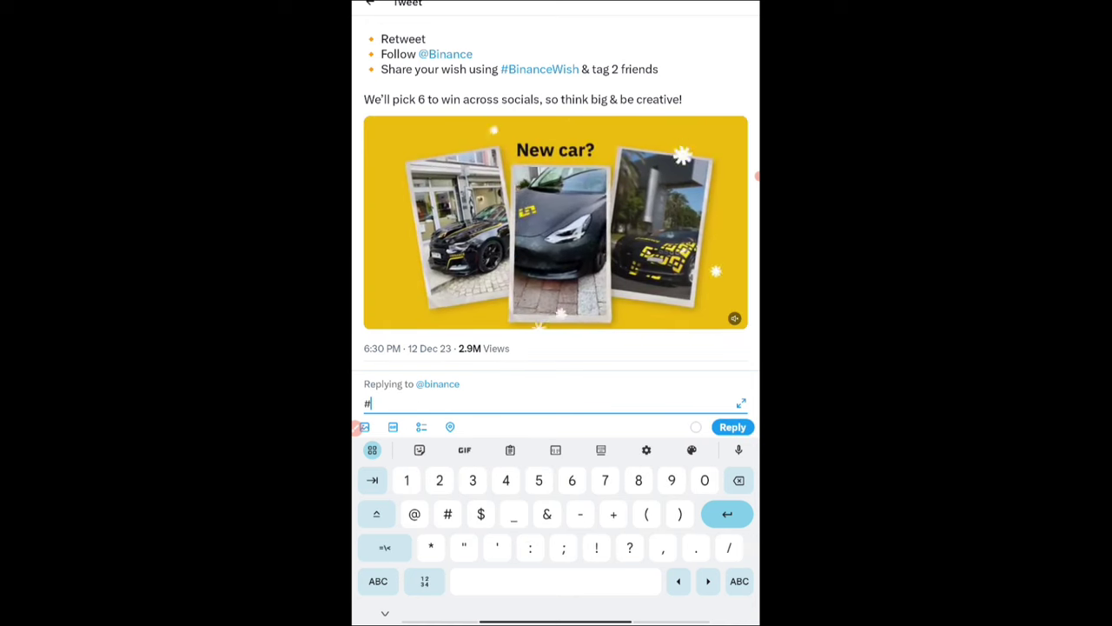
Enter #bina in the reply and complete it to #BinanceWish from the suggestions.
type("bin")
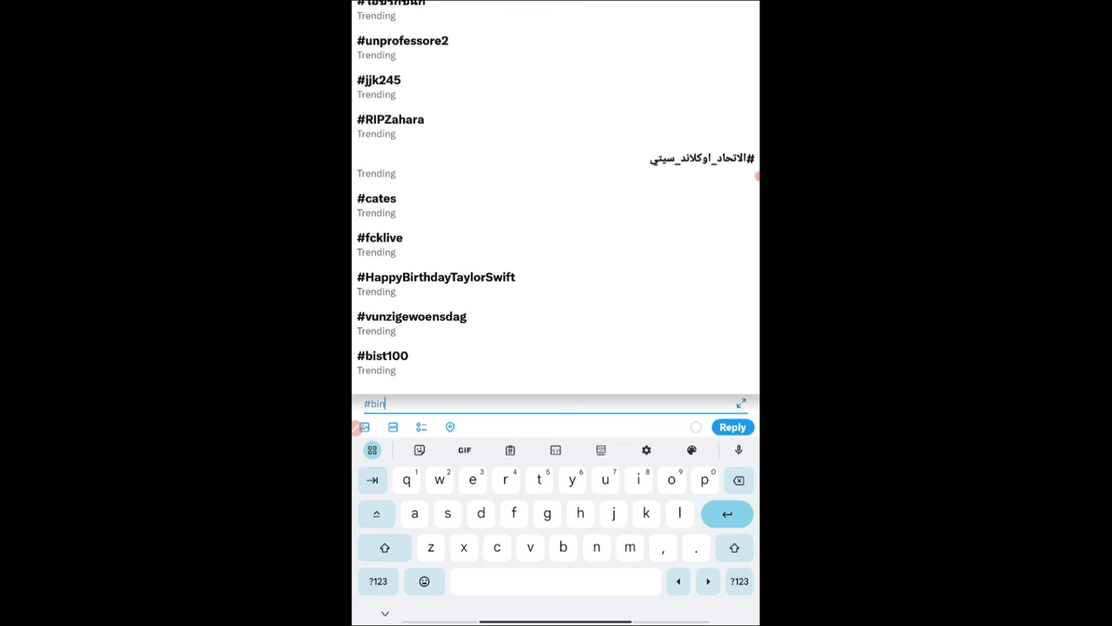
type("anceWish")
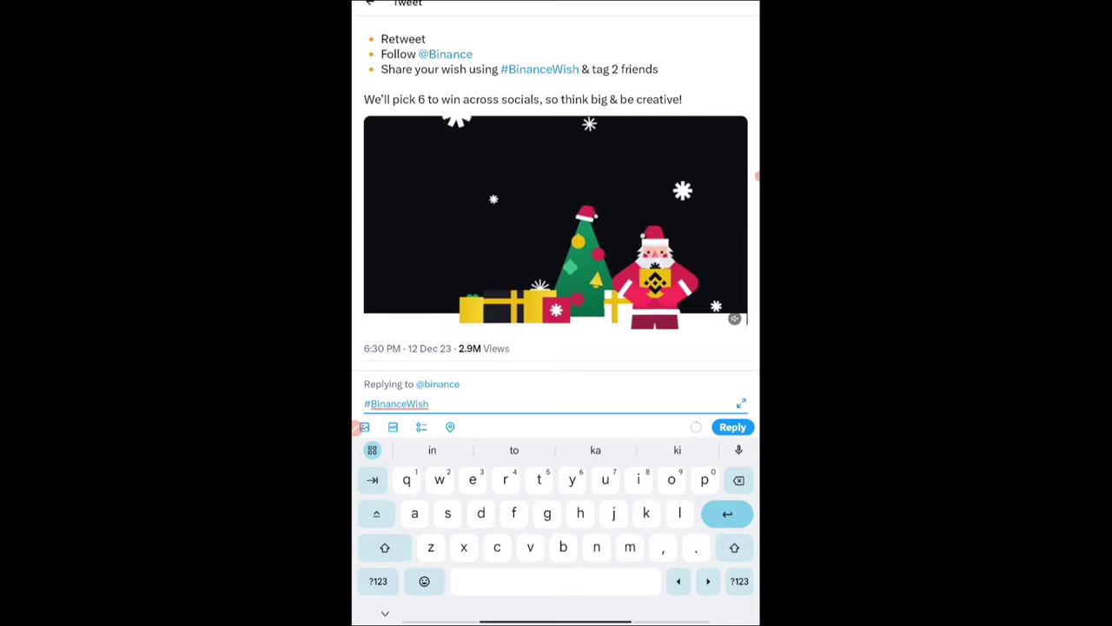
left_click(556, 222)
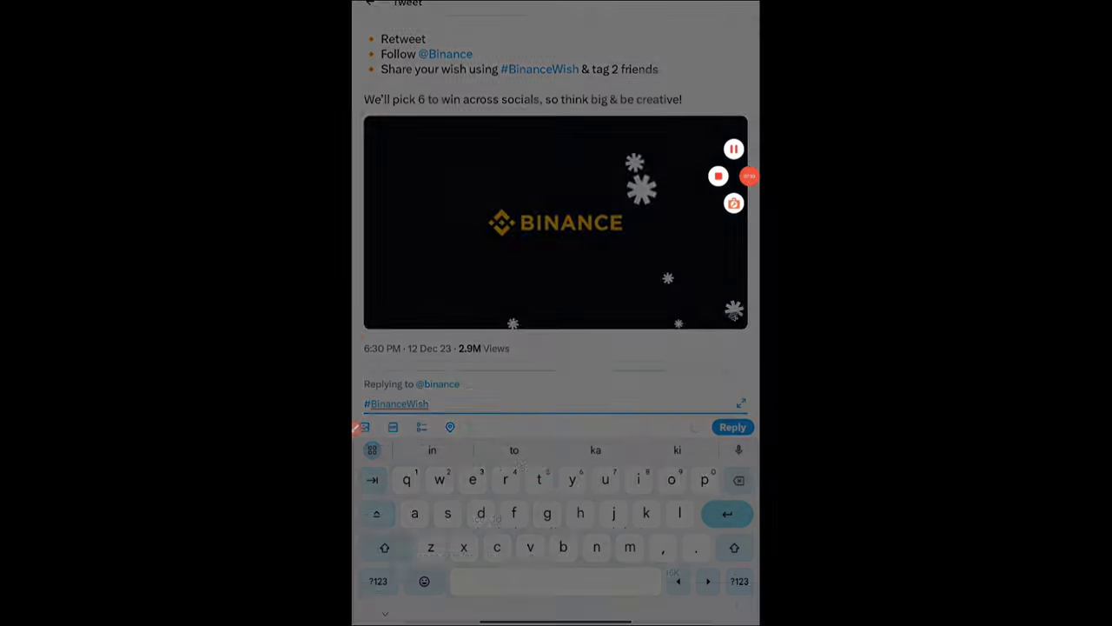